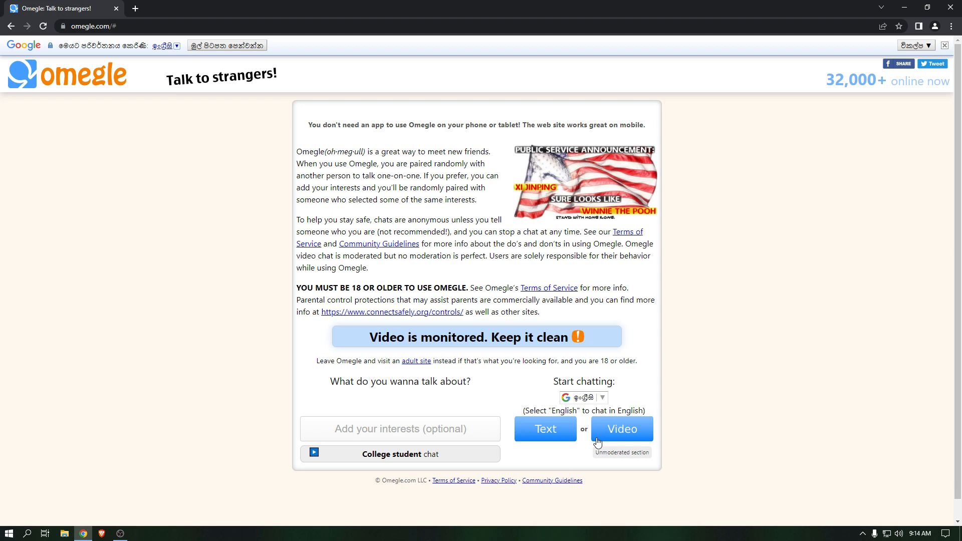
Start an Omegle video chat and accept the age and terms confirmations
click(621, 428)
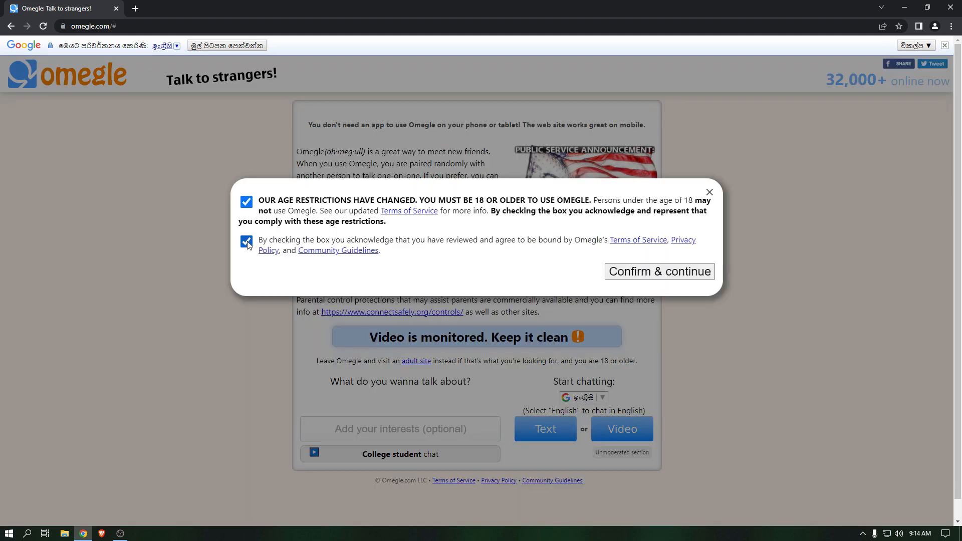
click(659, 271)
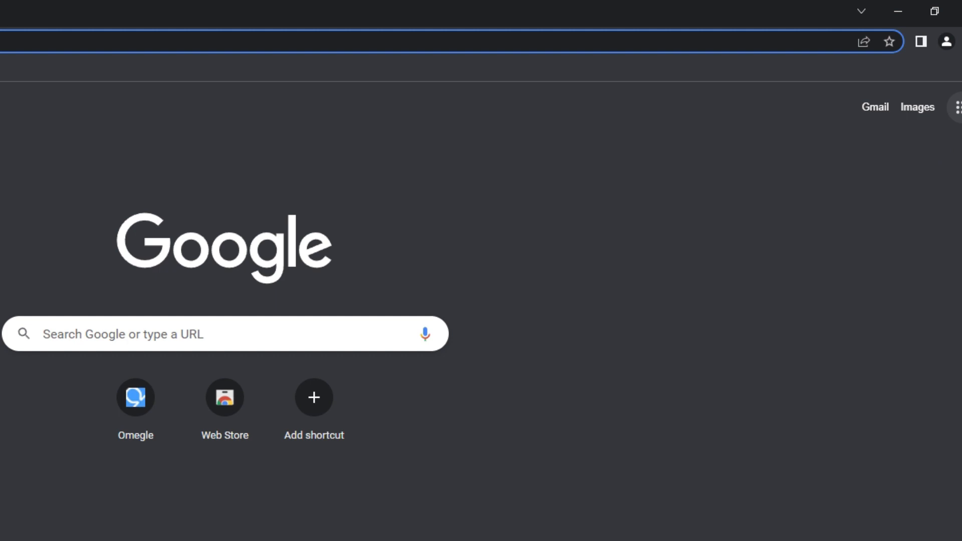
Clear all-time browsing data — history, cookies, cache and site settings — from Chrome's History page
click(950, 41)
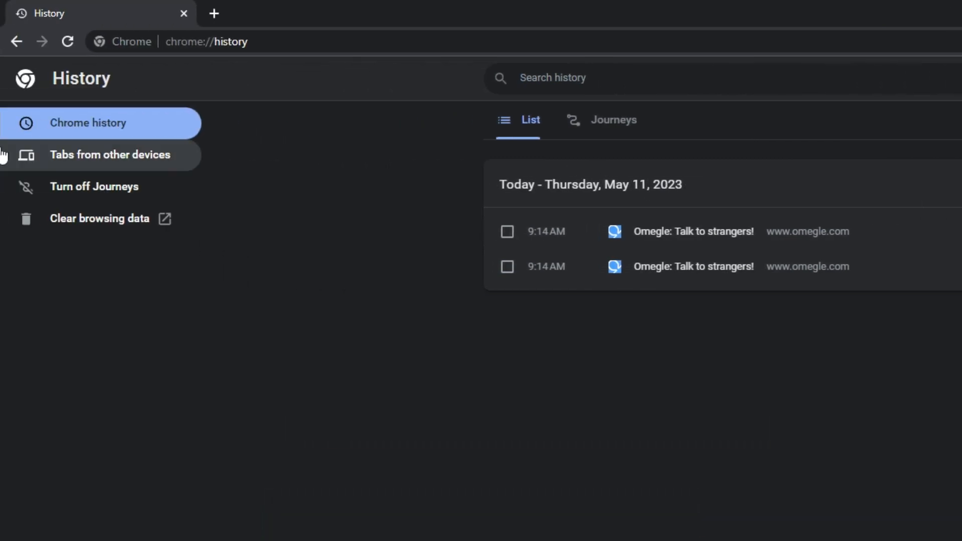
click(99, 217)
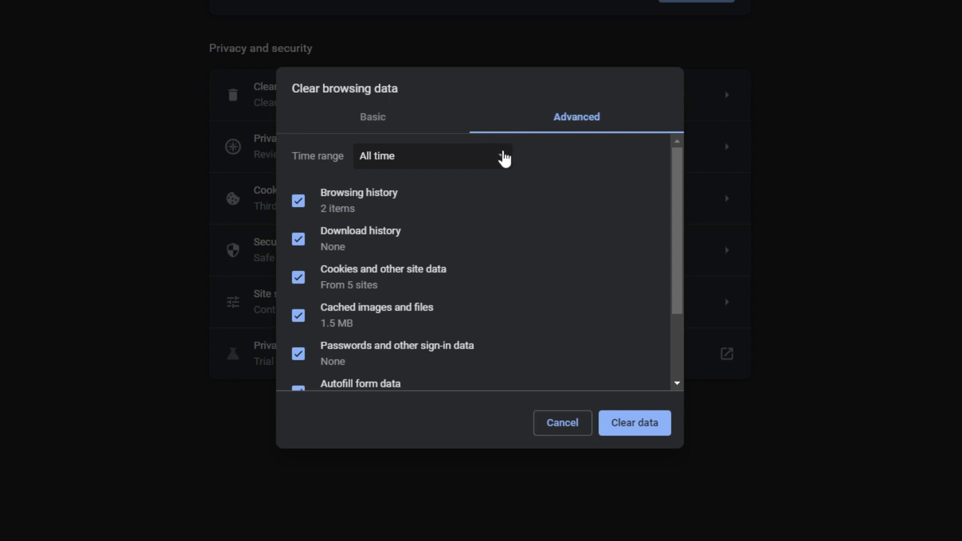
scroll(down, 3)
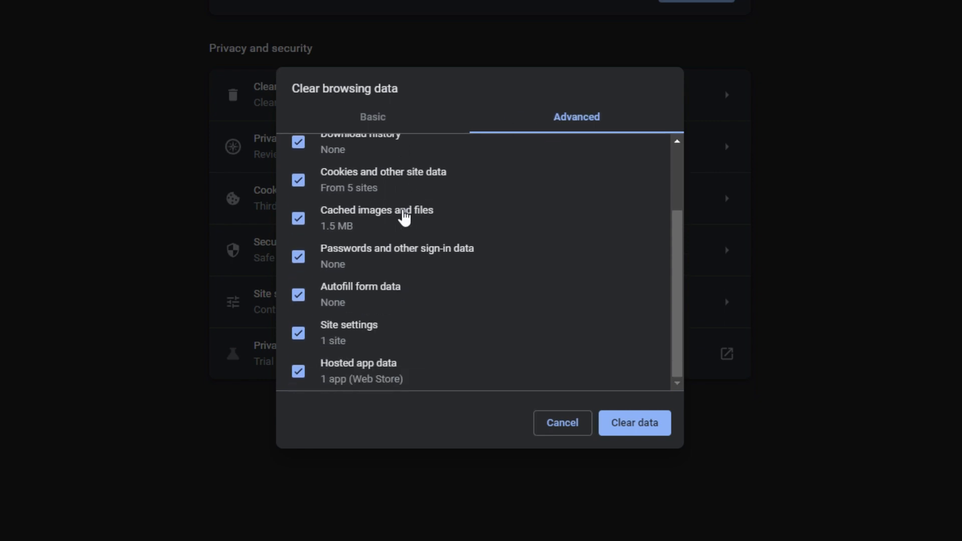
mouse_move(634, 423)
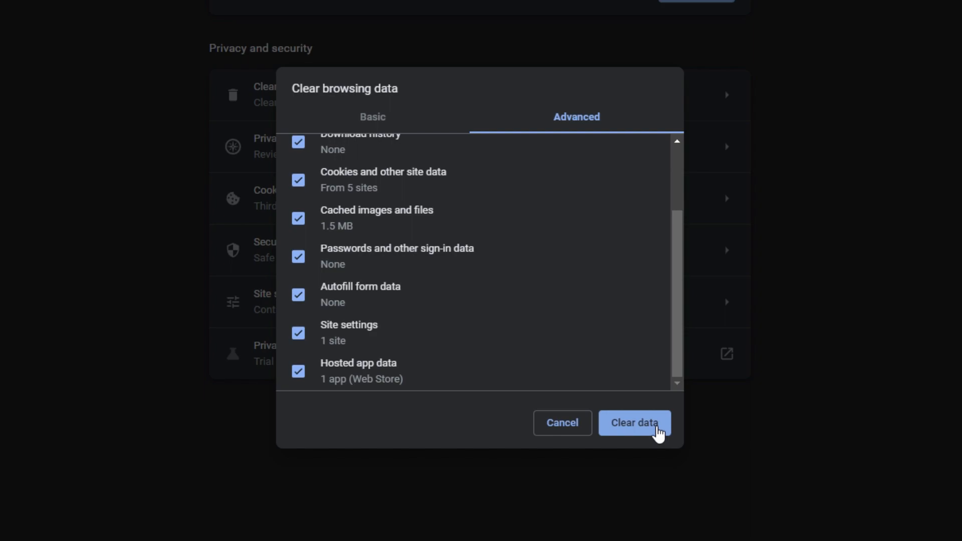
click(633, 423)
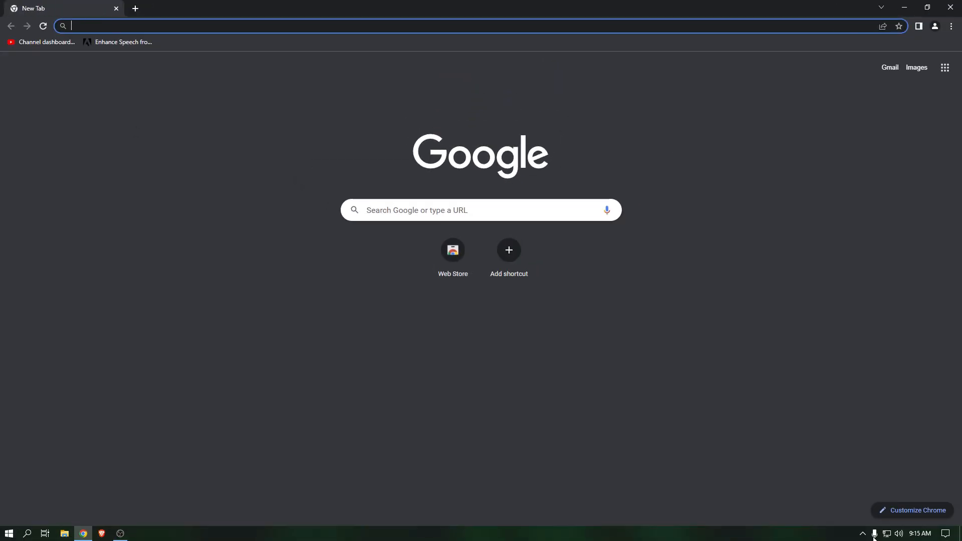
click(886, 533)
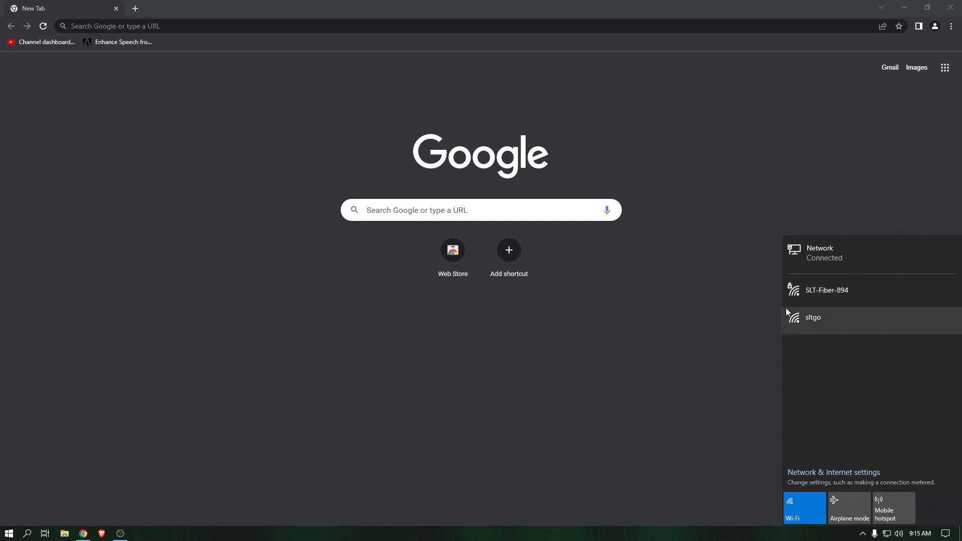
mouse_move(842, 256)
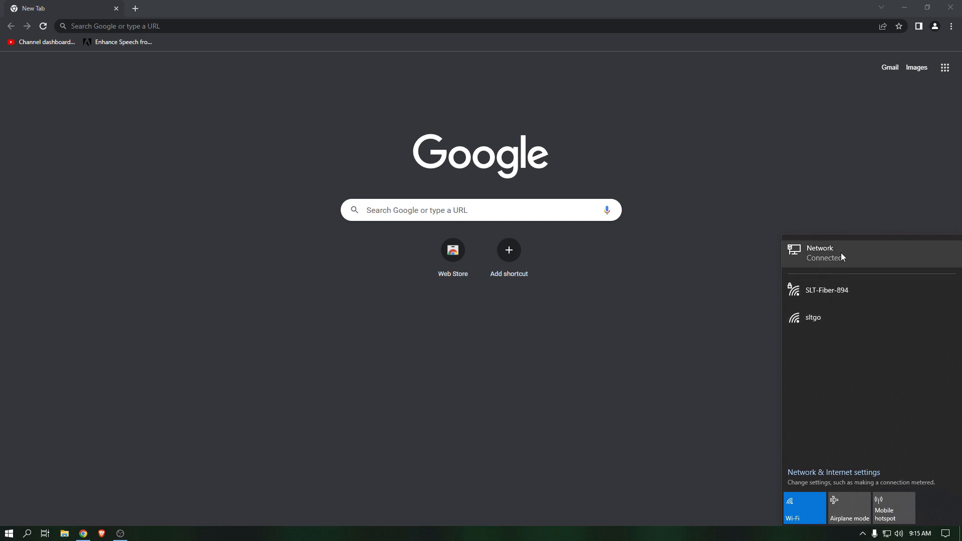
mouse_move(846, 259)
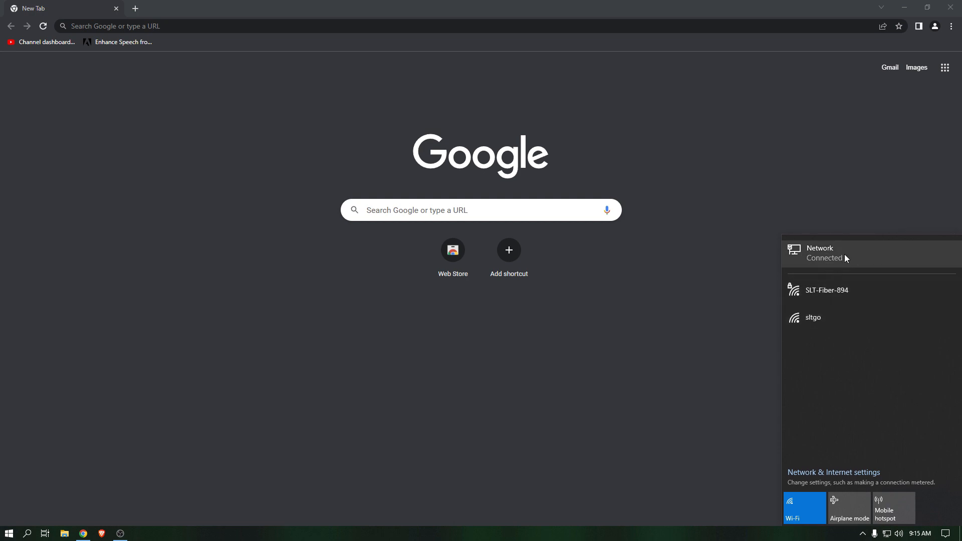
mouse_move(868, 259)
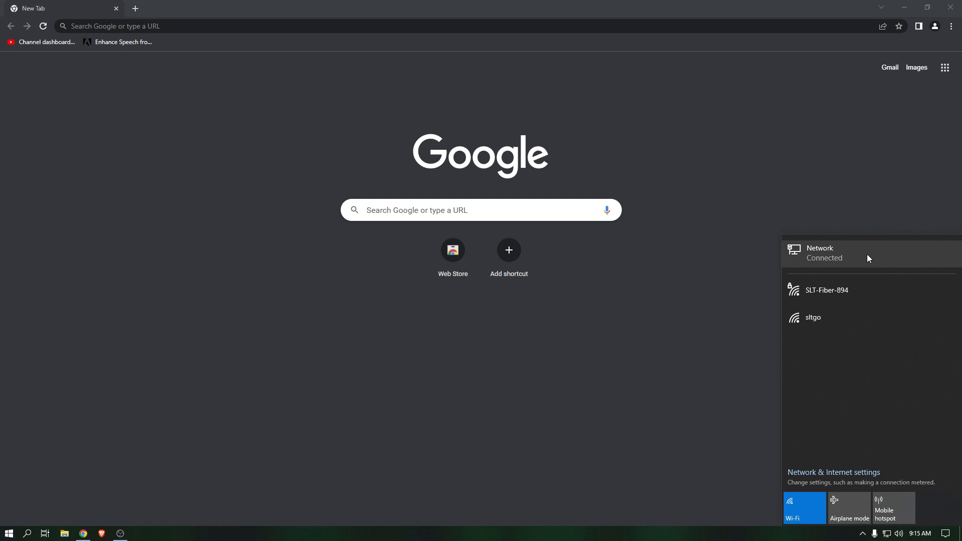
mouse_move(618, 514)
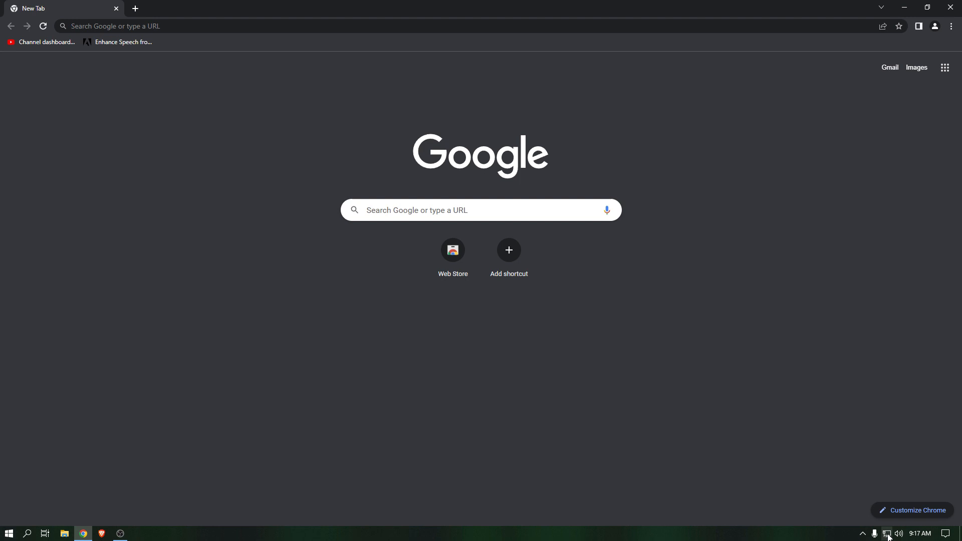
click(886, 532)
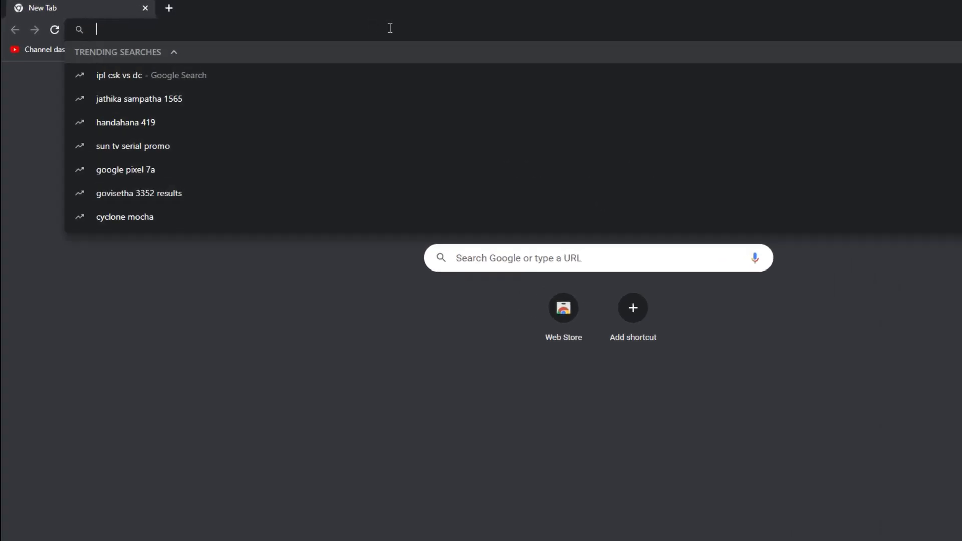
Return to omegle.com via the address bar suggestion
text(omegle)
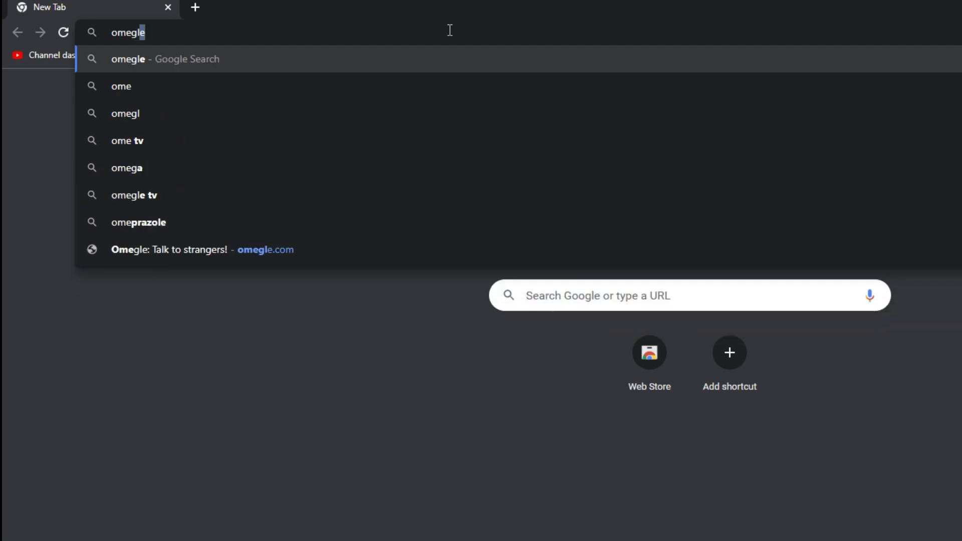
click(200, 250)
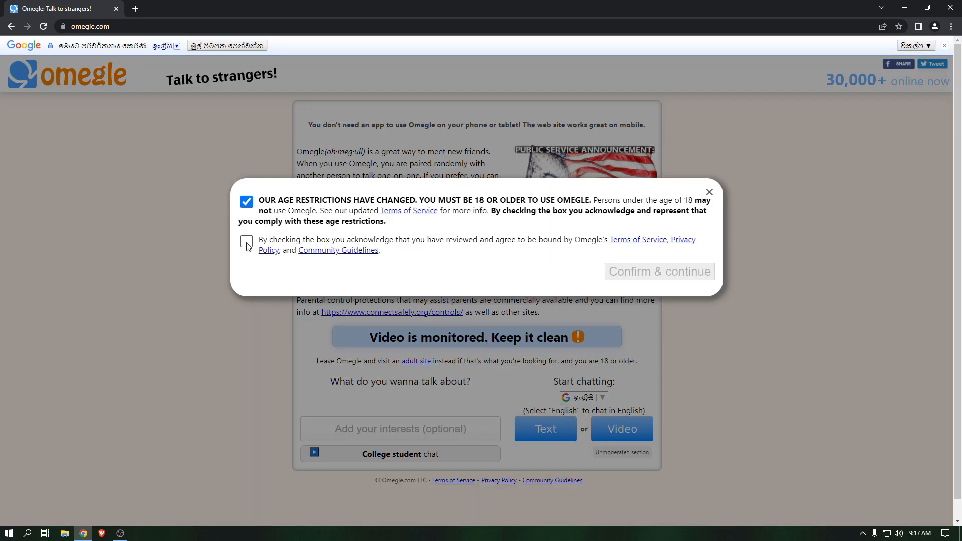
Accept Omegle's terms, allow camera and microphone, and connect to a random stranger
click(659, 271)
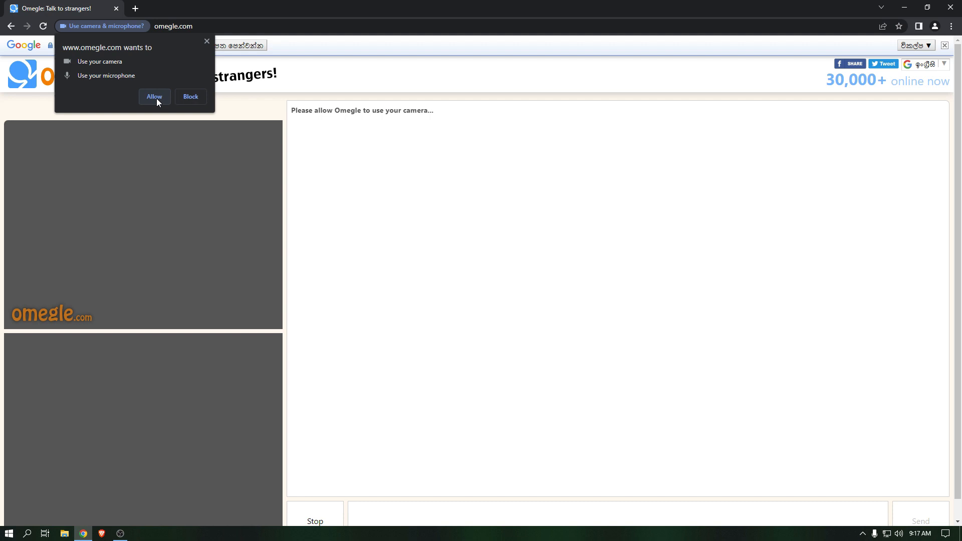
click(155, 96)
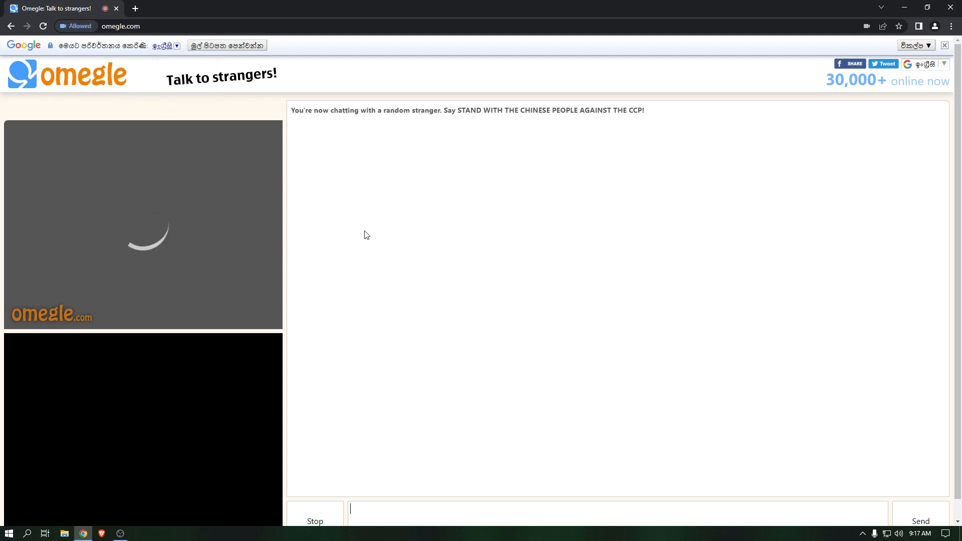
scroll(down, 3)
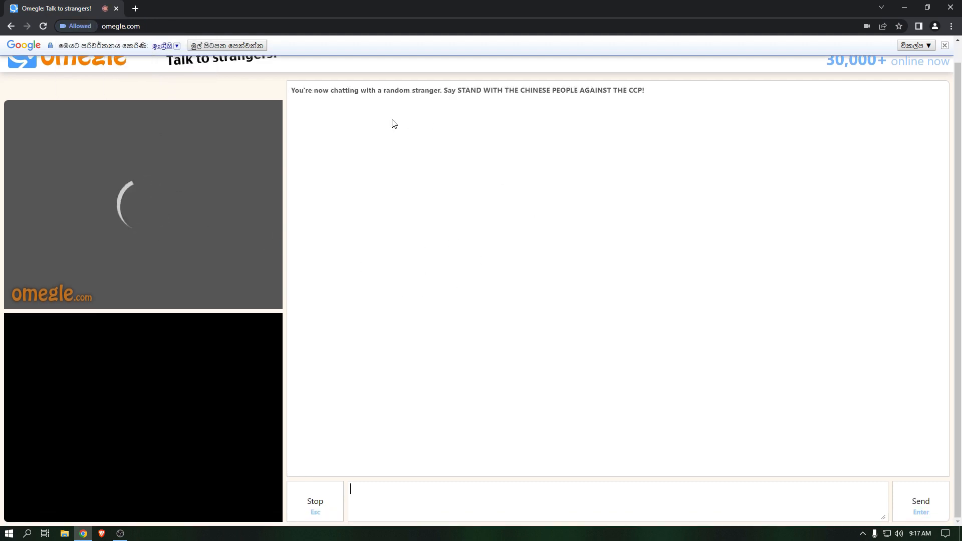